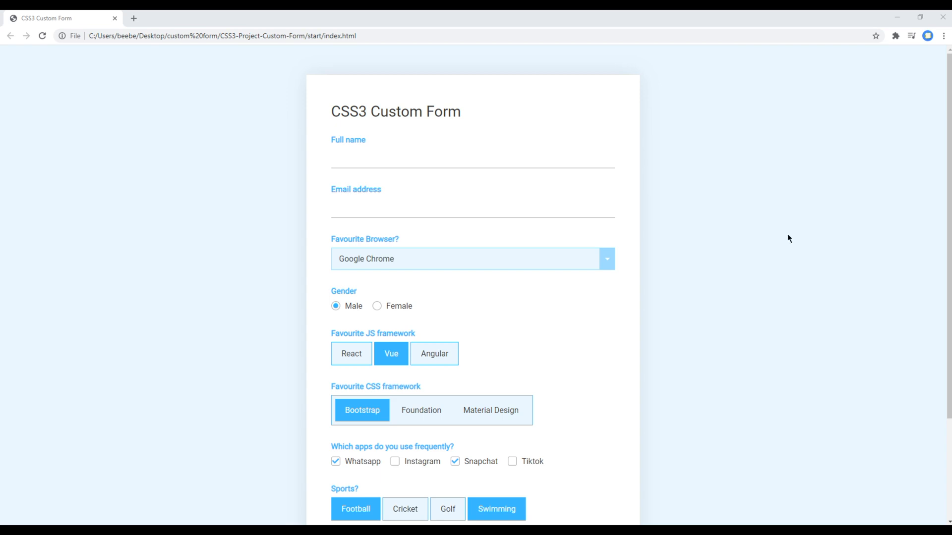
{"action": "mouse_move", "coordinate": [772, 238]}
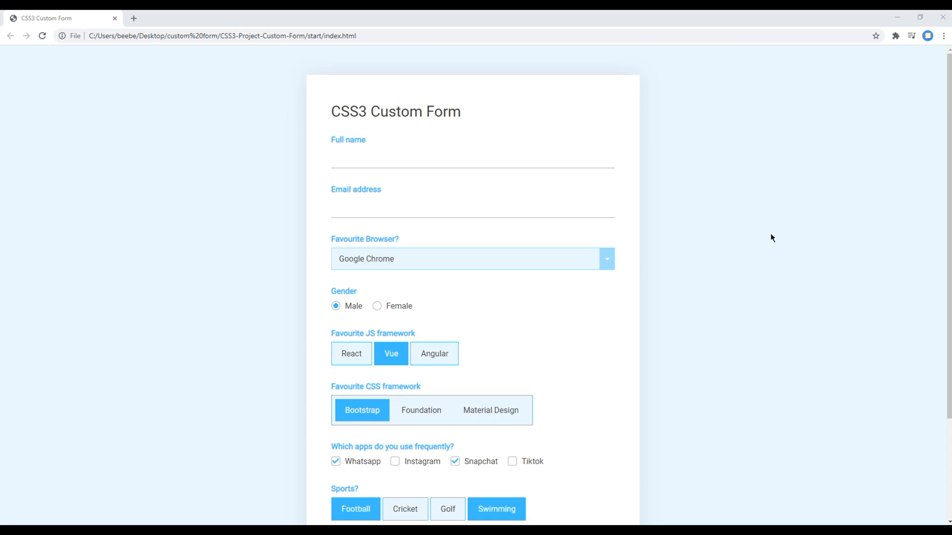
Open Chrome DevTools on the CSS3 Custom Form page via the Inspect context-menu item
{"action": "right_click", "coordinate": [771, 237]}
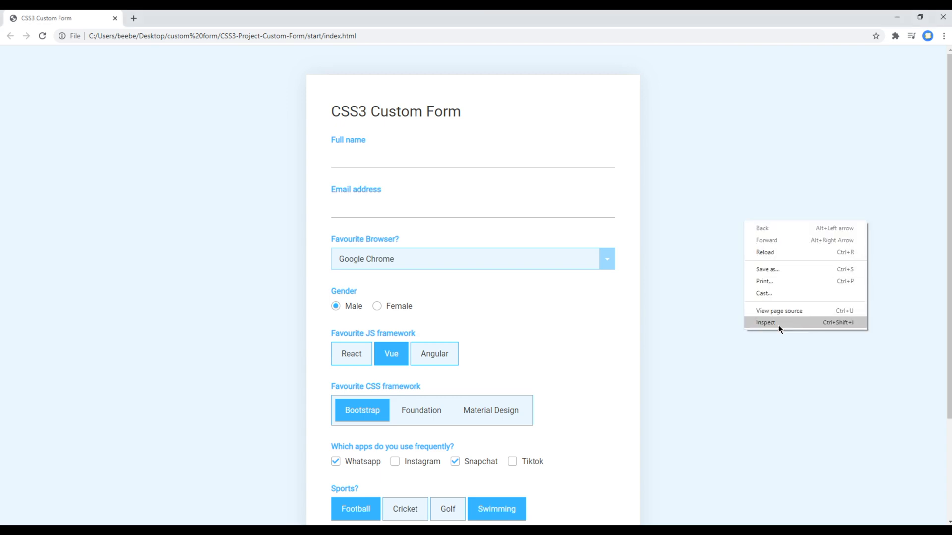
{"action": "left_click", "coordinate": [766, 322]}
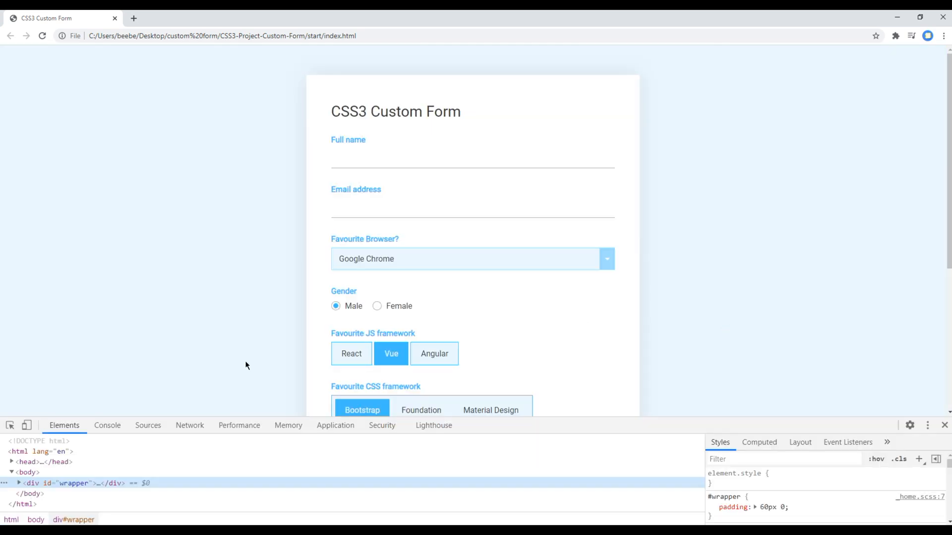
{"action": "mouse_move", "coordinate": [27, 425]}
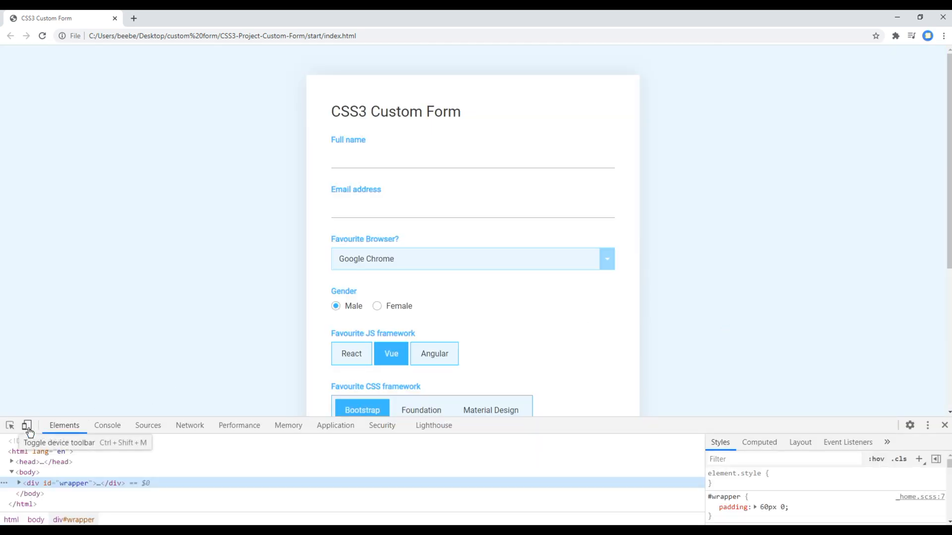
Preview the form at 375px mobile width, choosing Bootstrap and toggling a sports option
{"action": "left_click", "coordinate": [26, 424]}
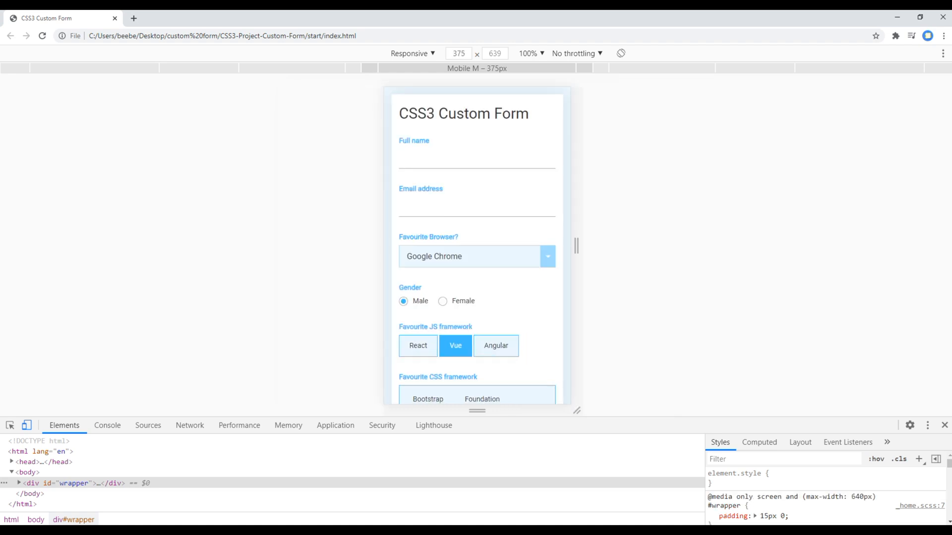
{"action": "scroll", "scroll_direction": "down", "scroll_amount": 3}
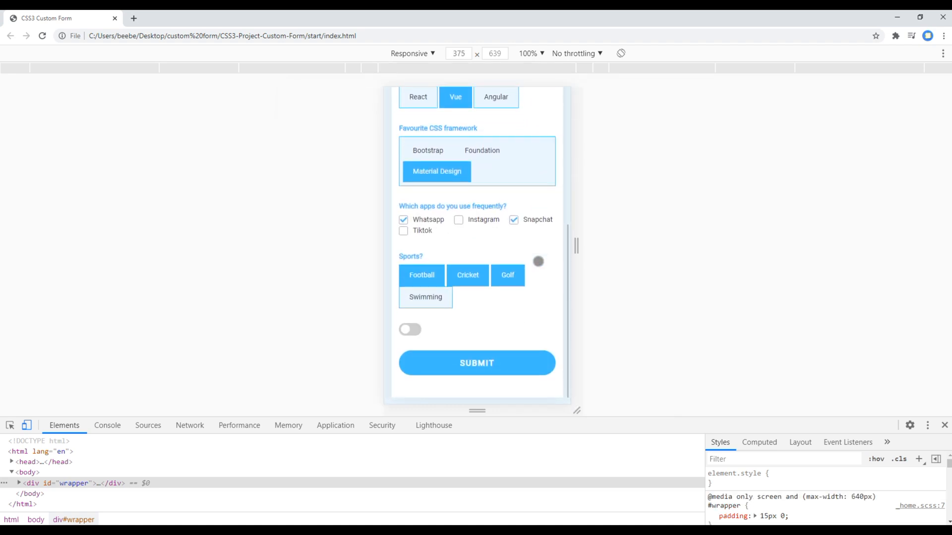
{"action": "scroll", "scroll_direction": "down", "scroll_amount": 3}
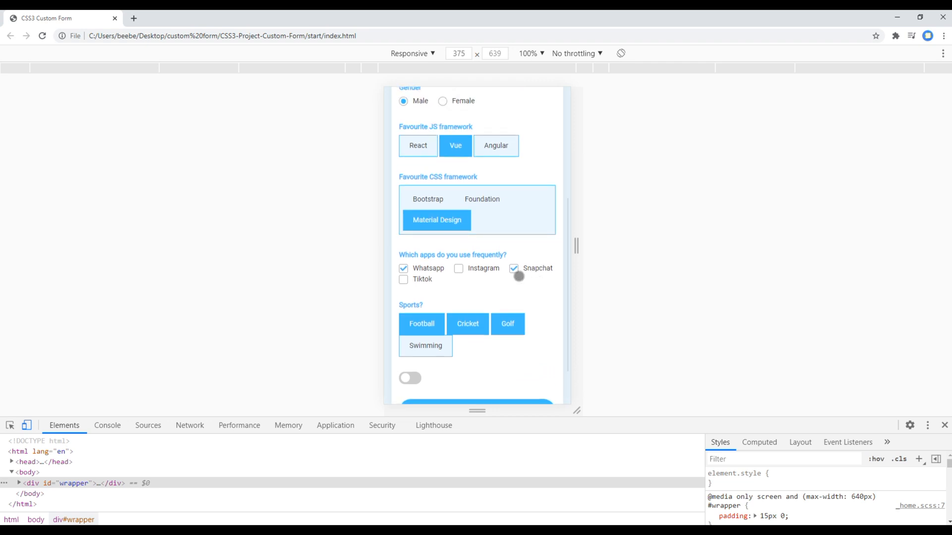
{"action": "left_click", "coordinate": [482, 199]}
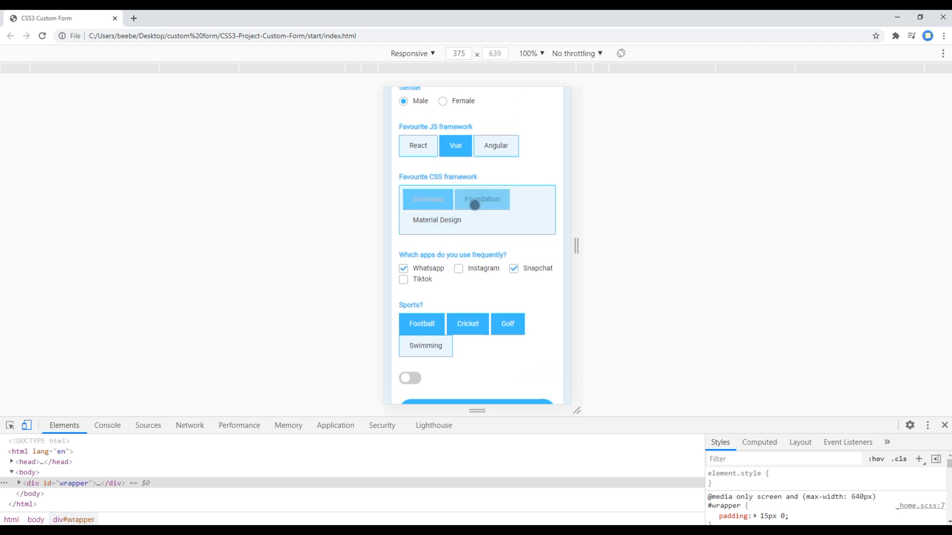
{"action": "left_click", "coordinate": [436, 220]}
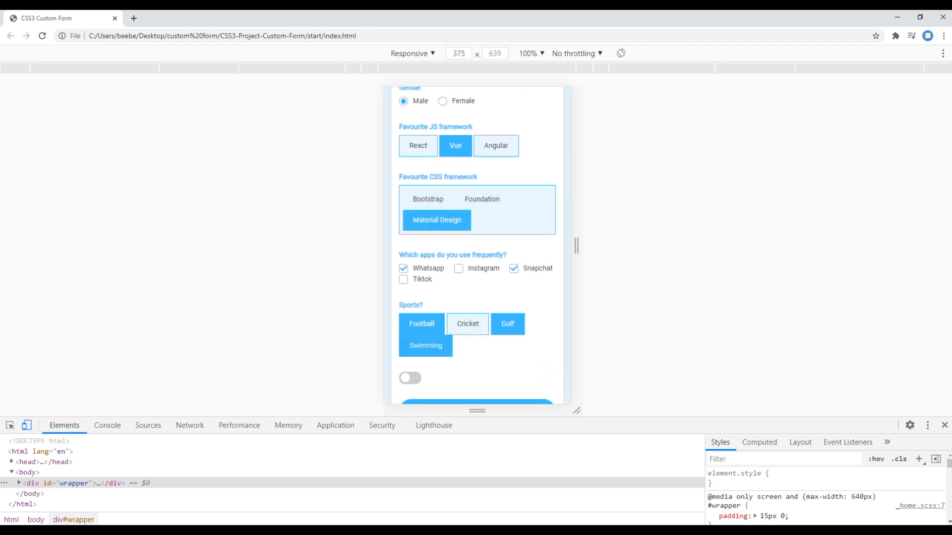
{"action": "scroll", "scroll_direction": "down", "scroll_amount": 3}
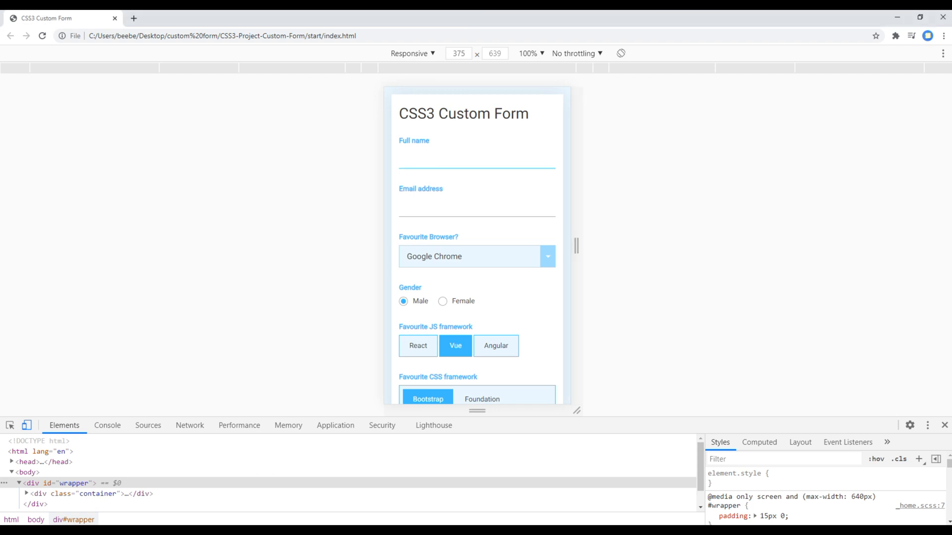
{"action": "type", "text": "Bibek"}
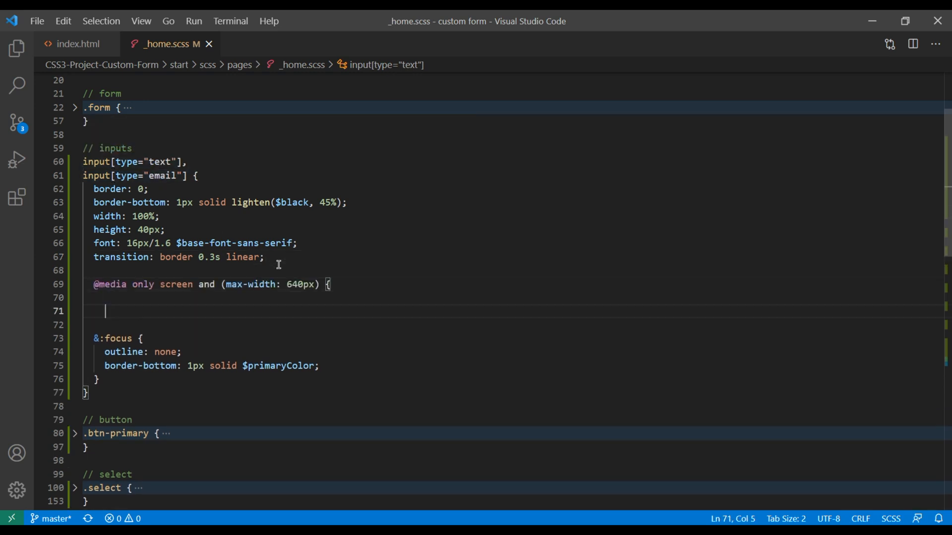
Add font-size: 14px inside the input rule's 640px media query, then select the block
{"action": "type", "text": "{"}
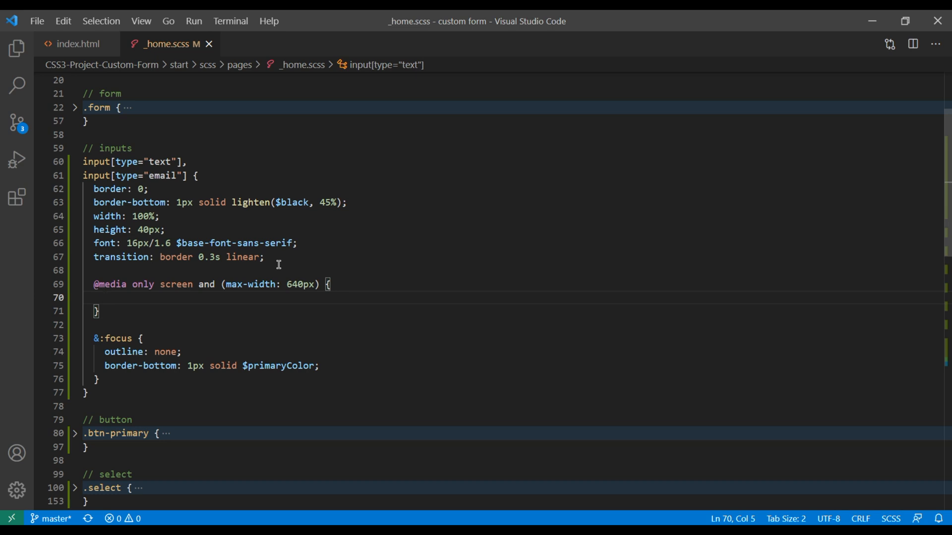
{"action": "double_click", "coordinate": [300, 284]}
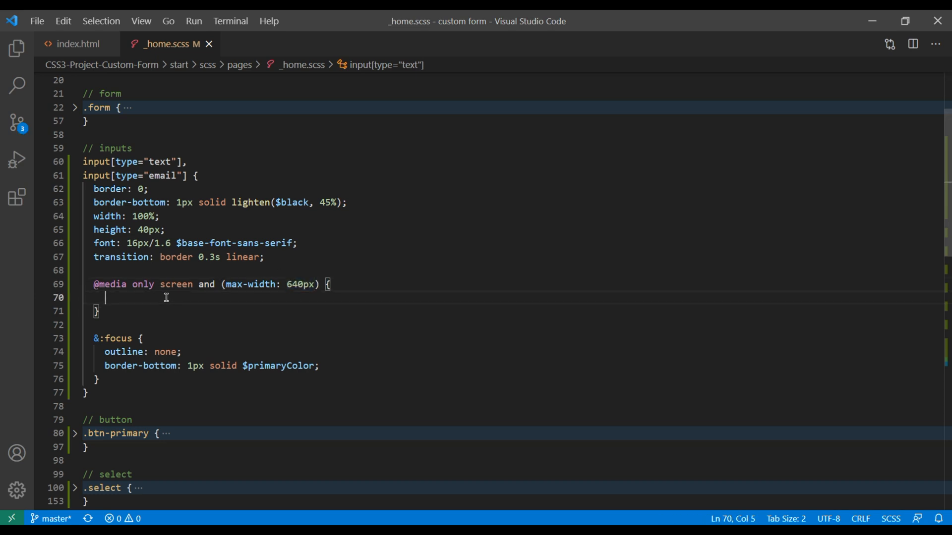
{"action": "type", "text": "fz14p"}
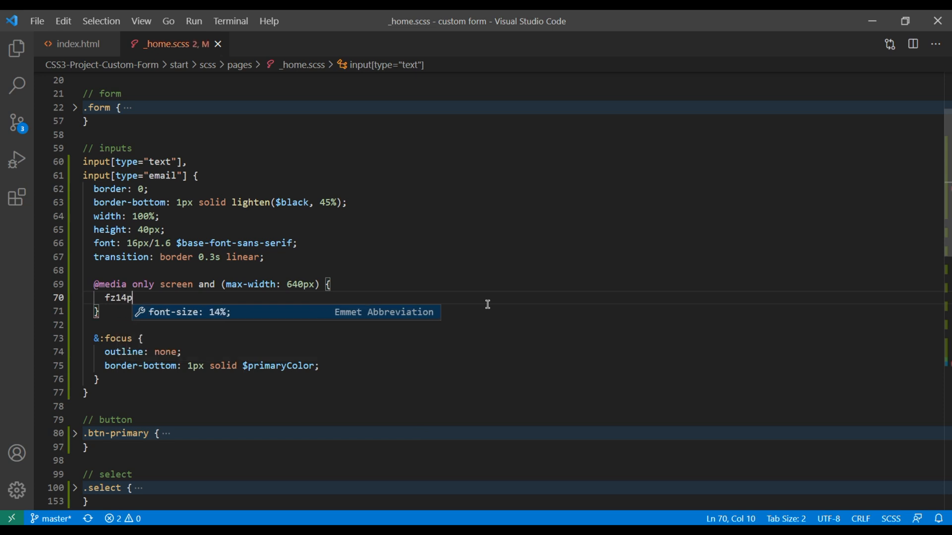
{"action": "key", "text": "Tab"}
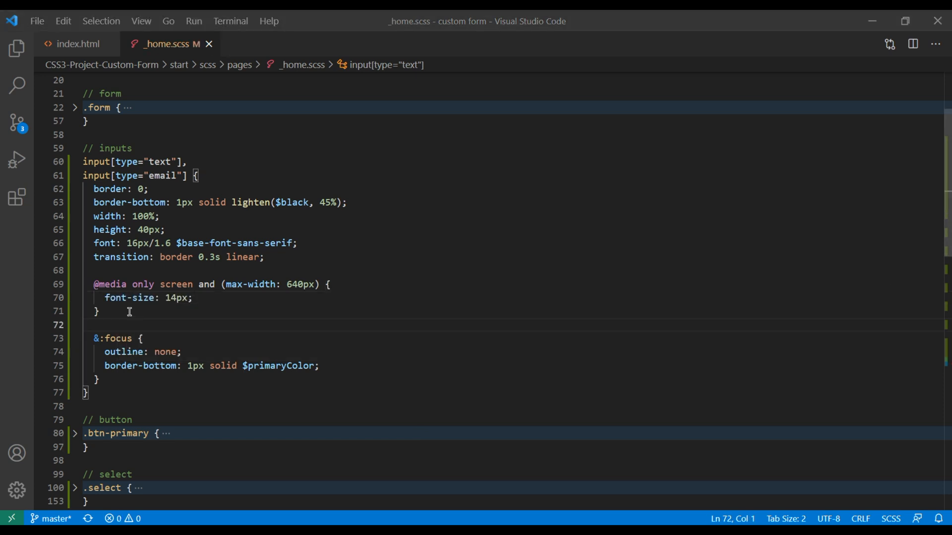
{"action": "left_click_drag", "start_coordinate": [95, 284], "coordinate": [98, 311]}
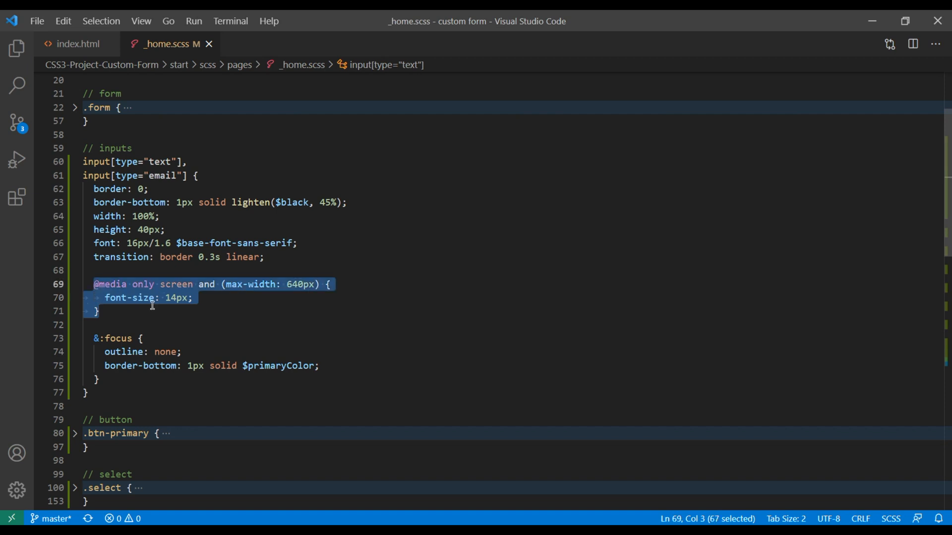
{"action": "mouse_move", "coordinate": [314, 298]}
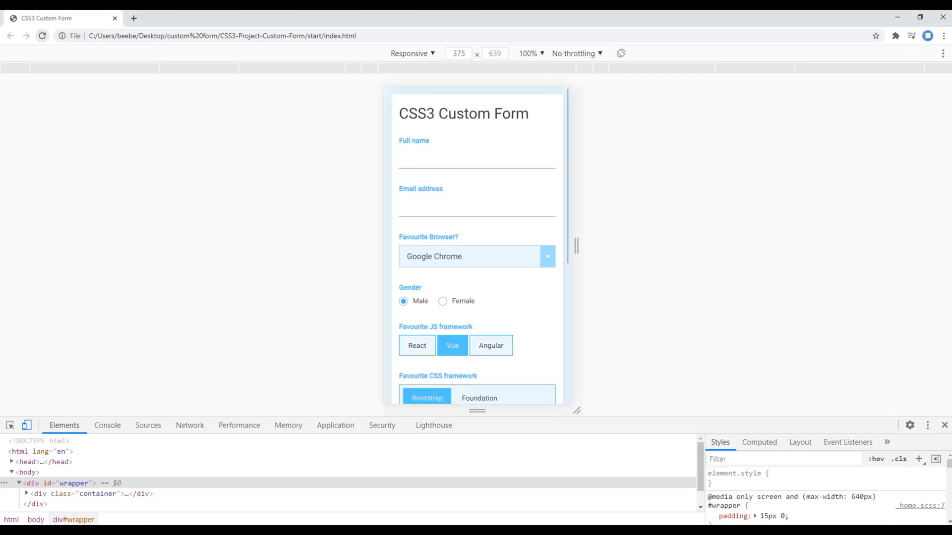
Type 'Bibek' into Full name and 'bshaky' into Email address in the mobile preview
{"action": "type", "text": "Bibek"}
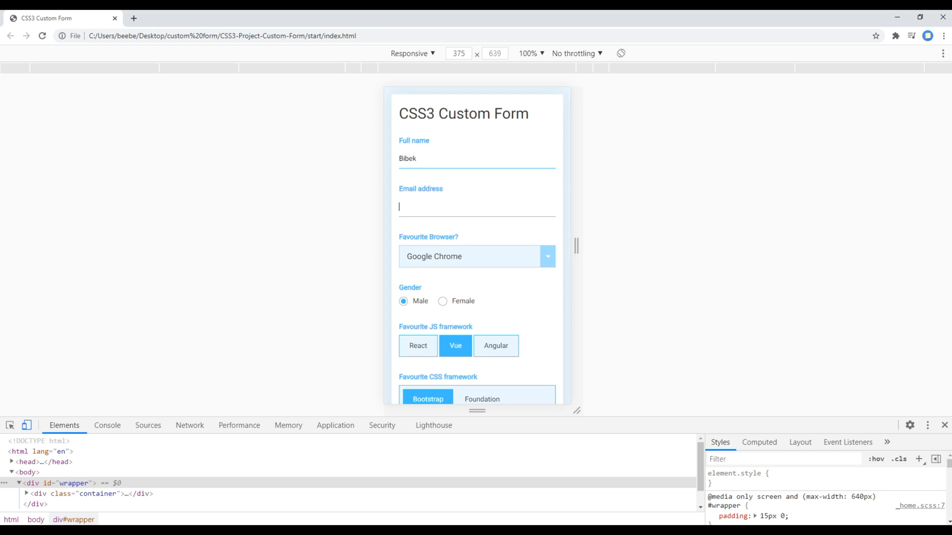
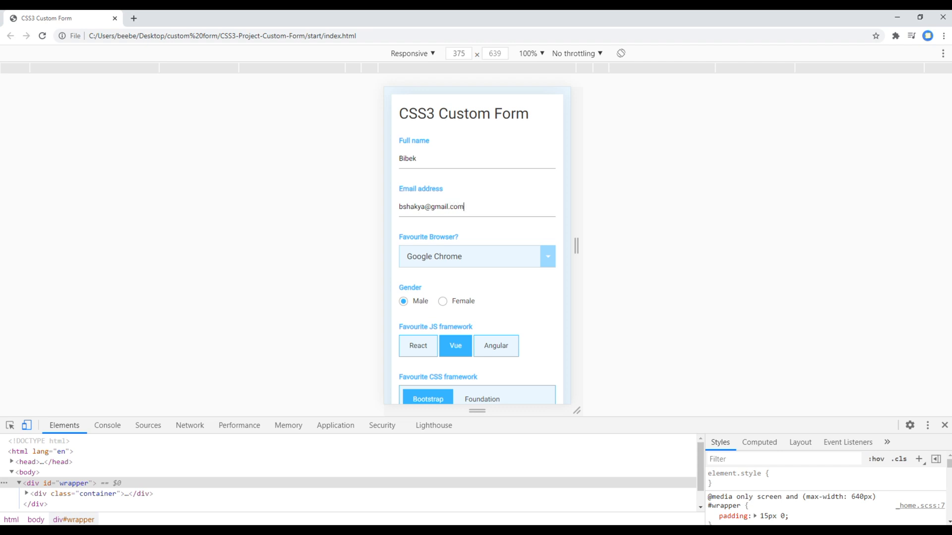
{"action": "mouse_move", "coordinate": [279, 209]}
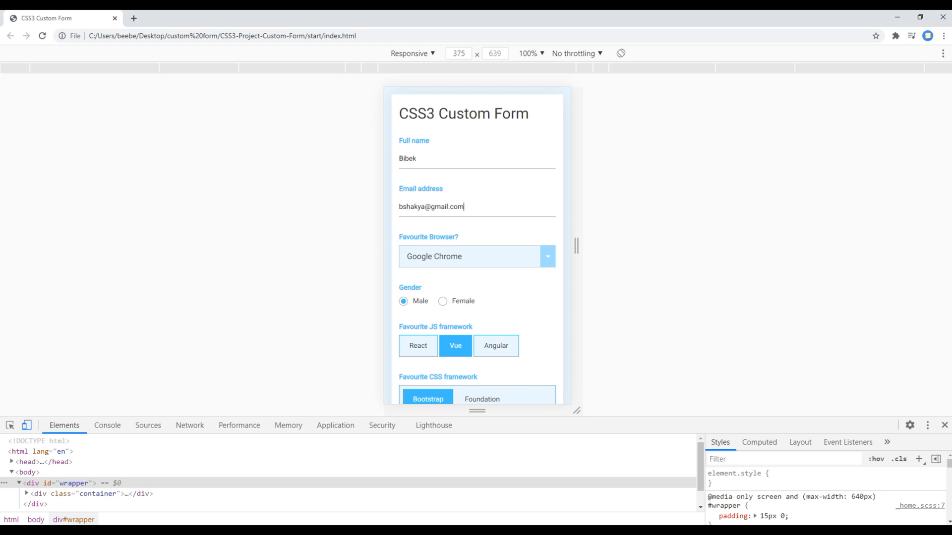
{"action": "scroll", "scroll_direction": "down", "scroll_amount": 3}
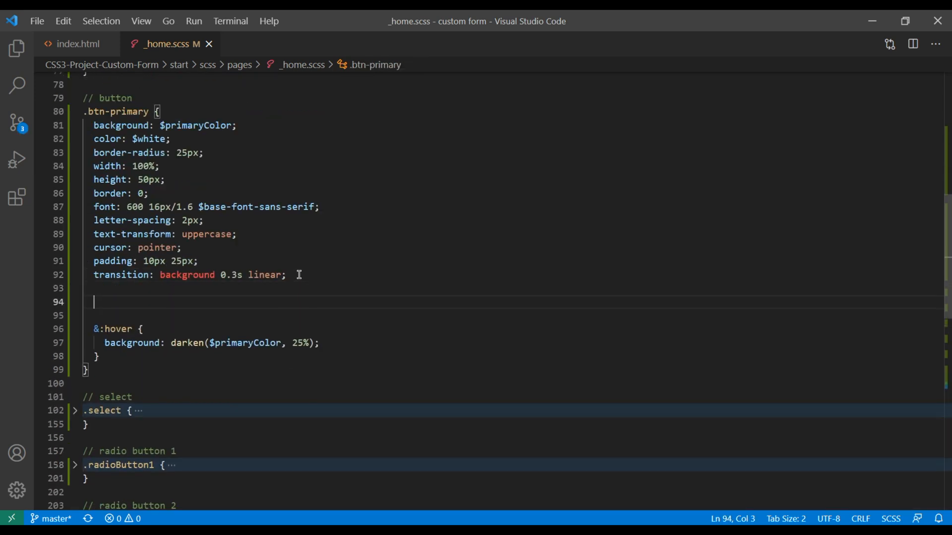
Add a 640px media query to .btn-primary with font-size 14px and height 45px
{"action": "type", "text": "@media only screen and (max-width: 640px) {"}
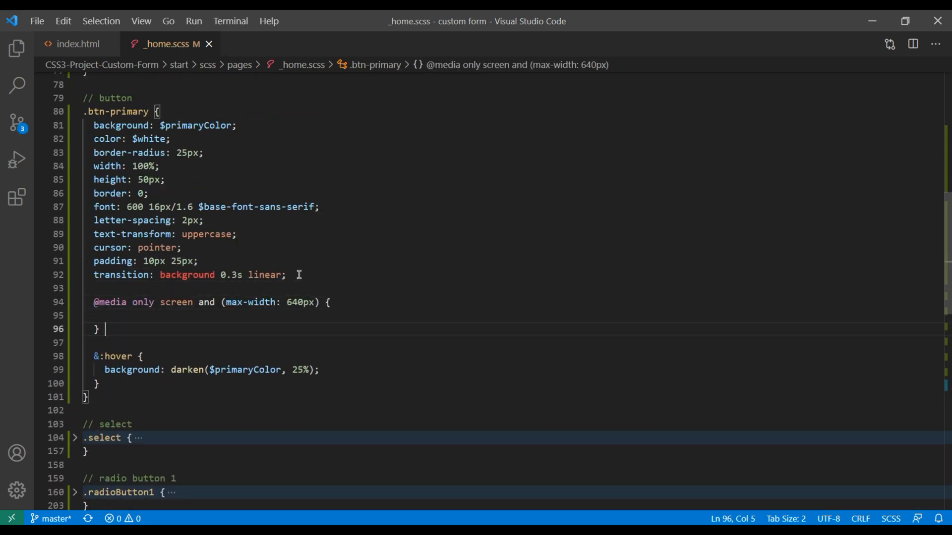
{"action": "type", "text": "fz1"}
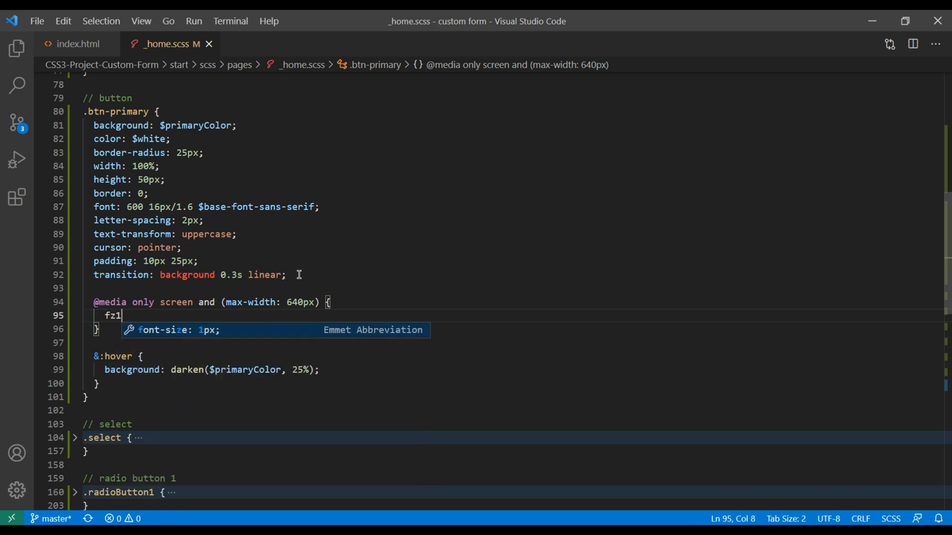
{"action": "type", "text": "font-size: 14px;"}
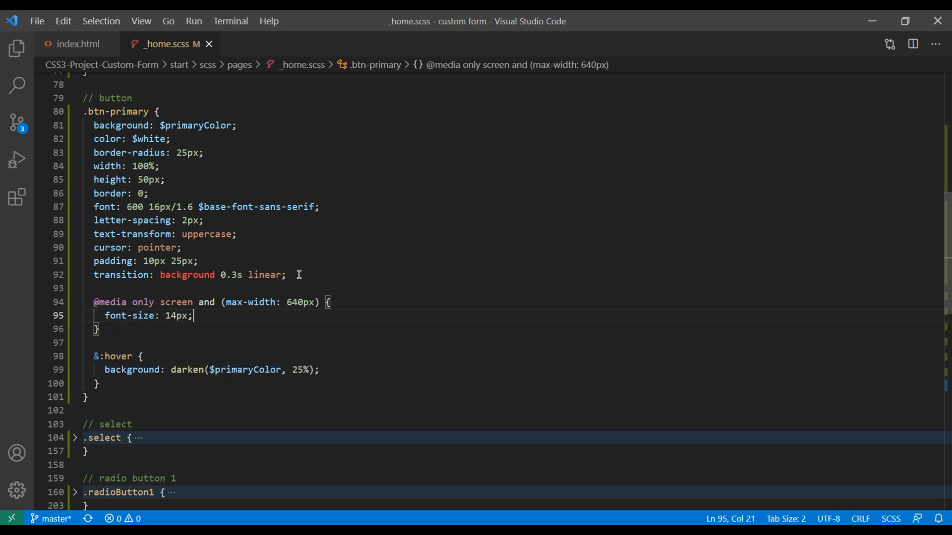
{"action": "type", "text": "h45p"}
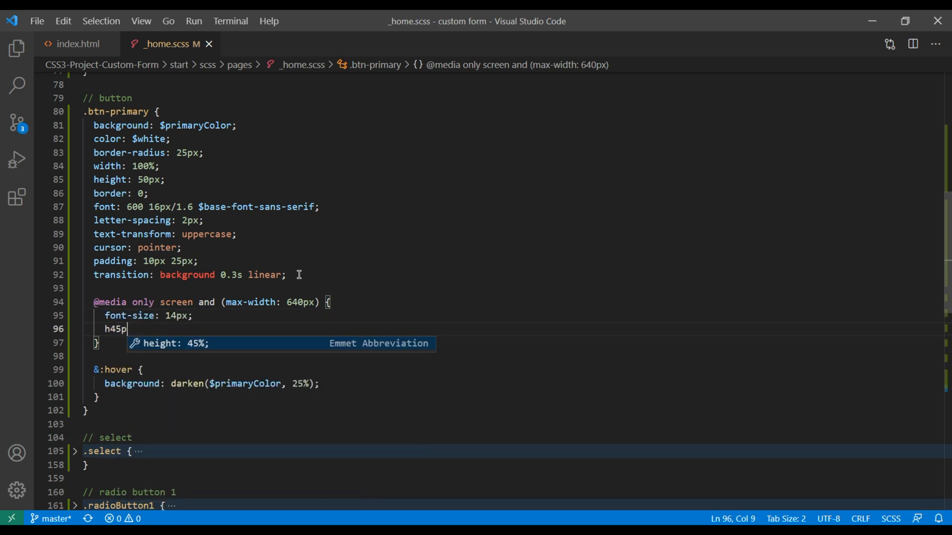
{"action": "key", "text": "Tab"}
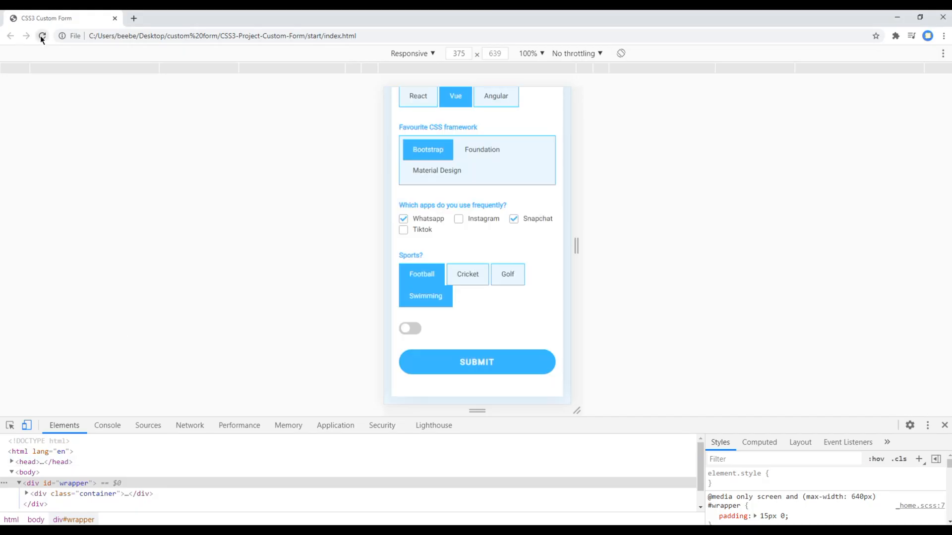
Reload Chrome and check the Submit button's smaller text at 375px width
{"action": "left_click", "coordinate": [42, 35]}
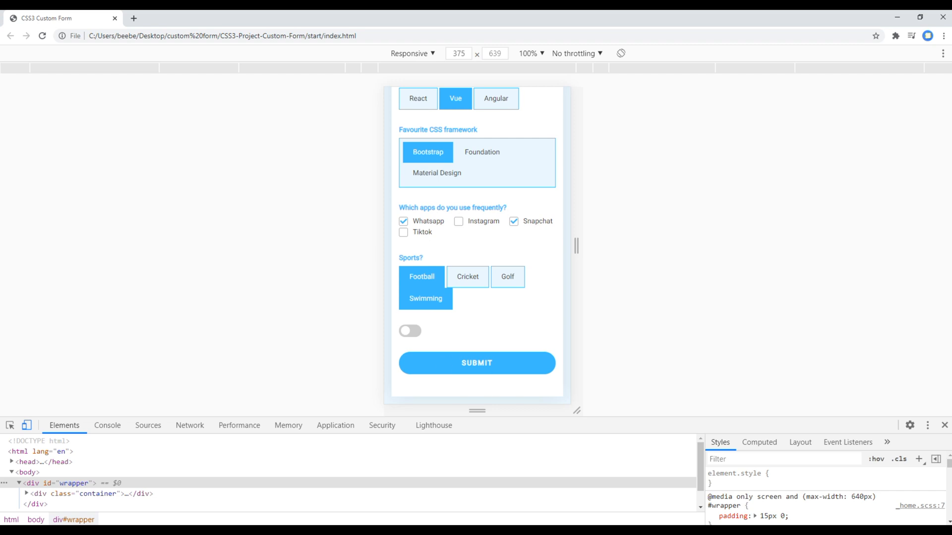
{"action": "scroll", "scroll_direction": "up", "scroll_amount": 3}
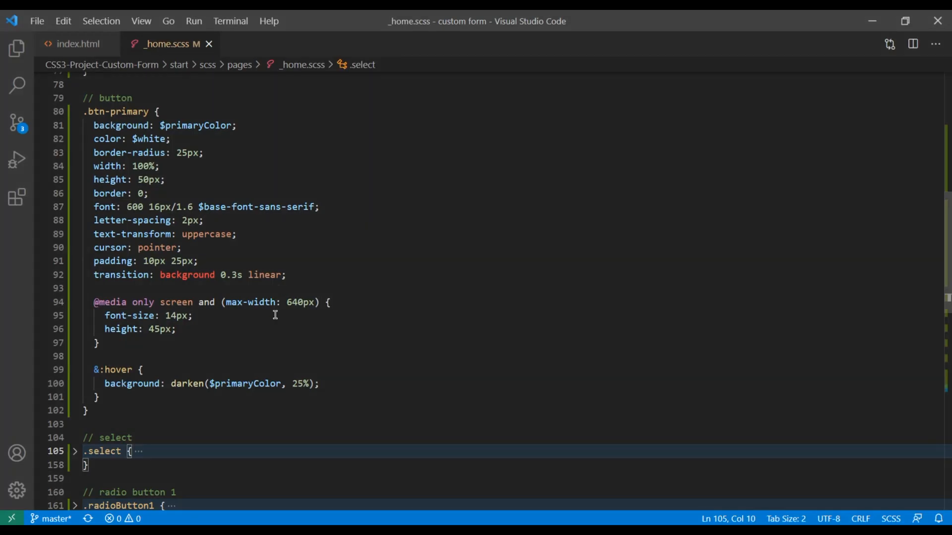
Unfold the select styles and add font-size 14px inside its 640px media query
{"action": "left_click", "coordinate": [74, 451]}
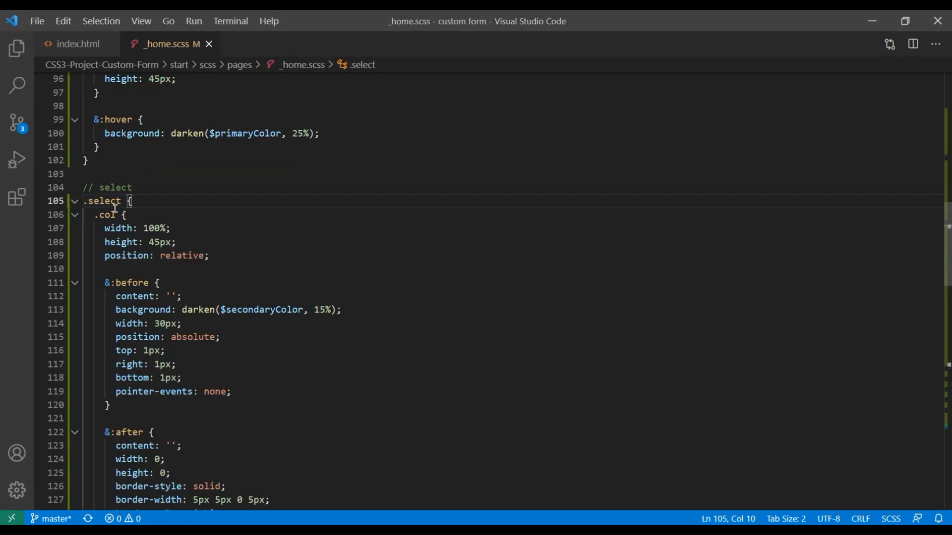
{"action": "scroll", "scroll_direction": "down", "scroll_amount": 3}
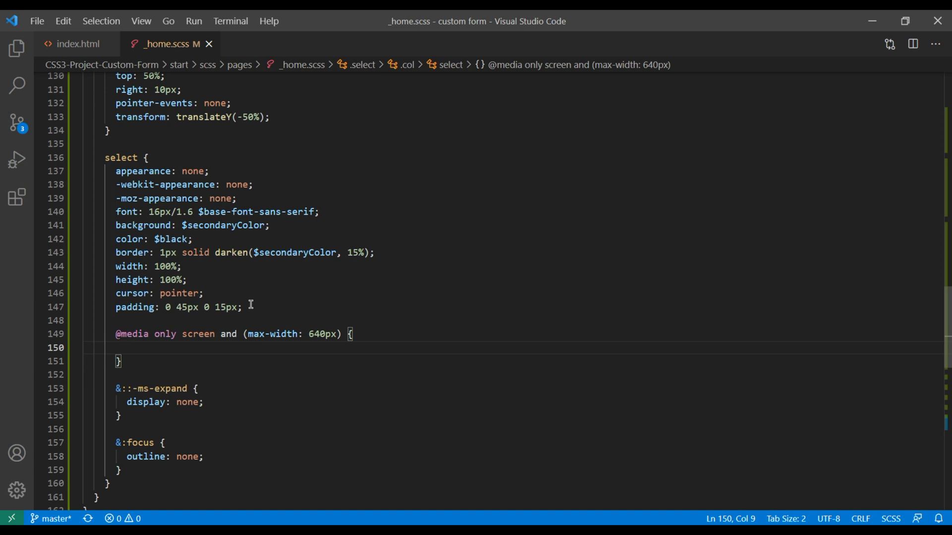
{"action": "type", "text": "fz14px"}
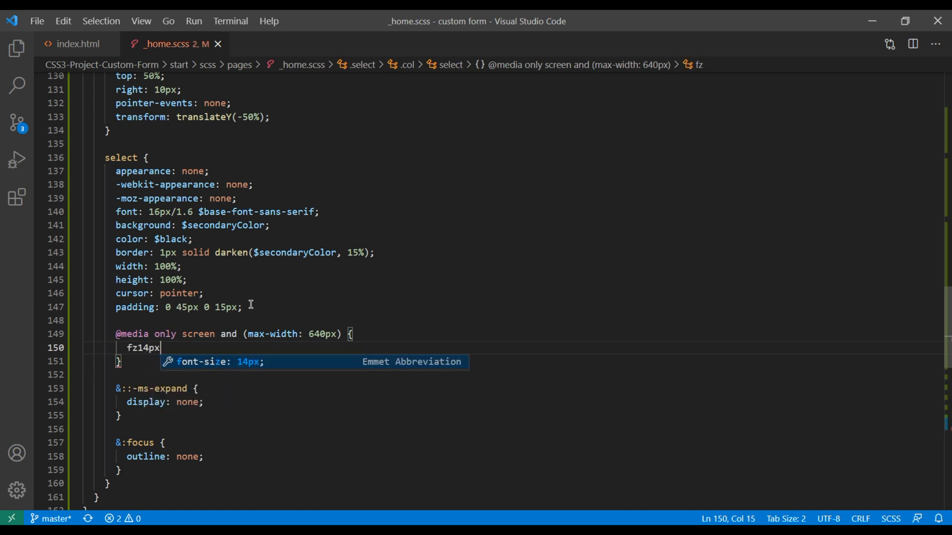
{"action": "key", "text": "Tab"}
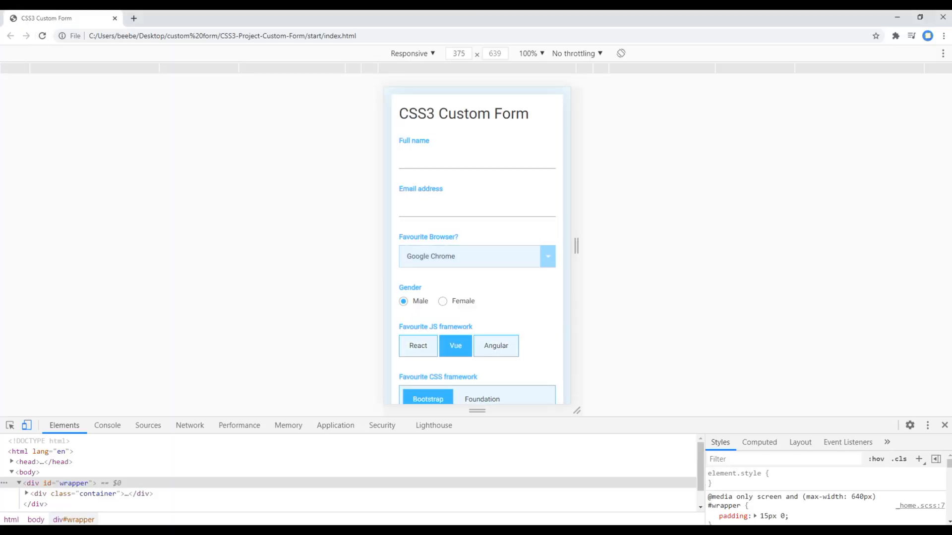
Scroll the narrow form and inspect the Favourite CSS framework options
{"action": "scroll", "scroll_direction": "down", "scroll_amount": 3}
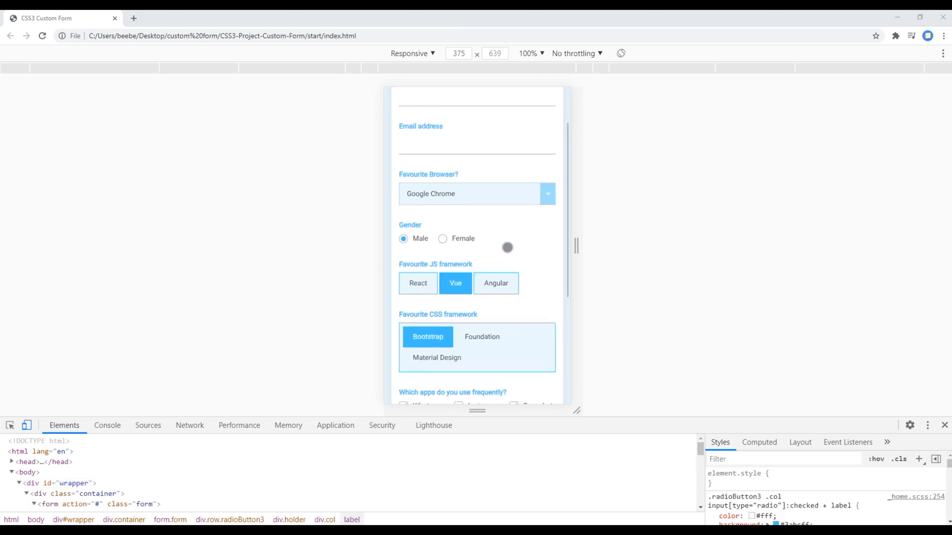
{"action": "scroll", "scroll_direction": "down", "scroll_amount": 3}
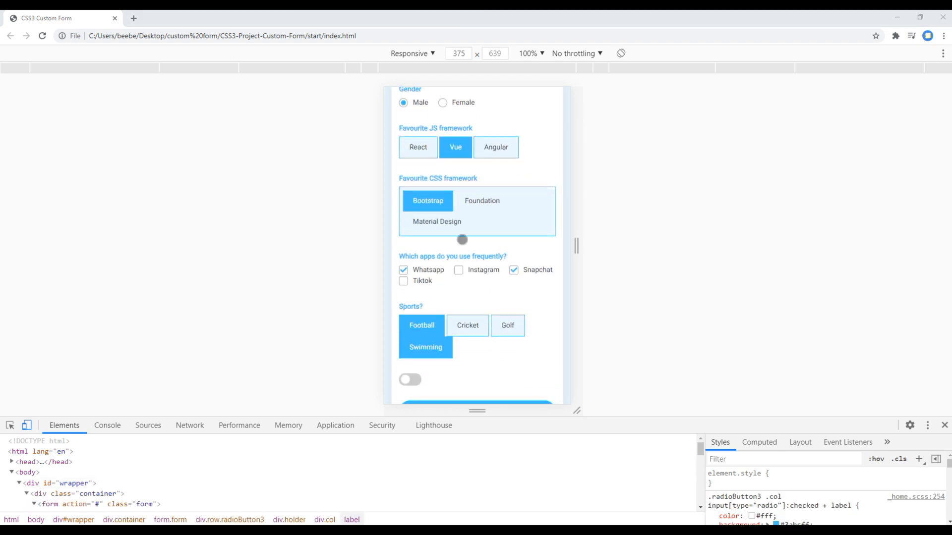
{"action": "right_click", "coordinate": [462, 240]}
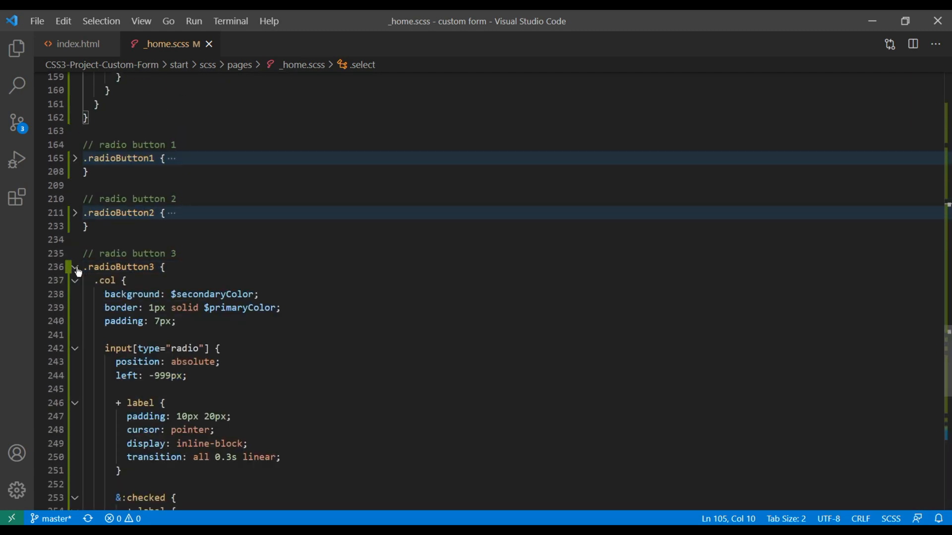
Give .radioButton3 + label padding: 8px 10px in a 640px media query
{"action": "scroll", "scroll_direction": "down", "scroll_amount": 3}
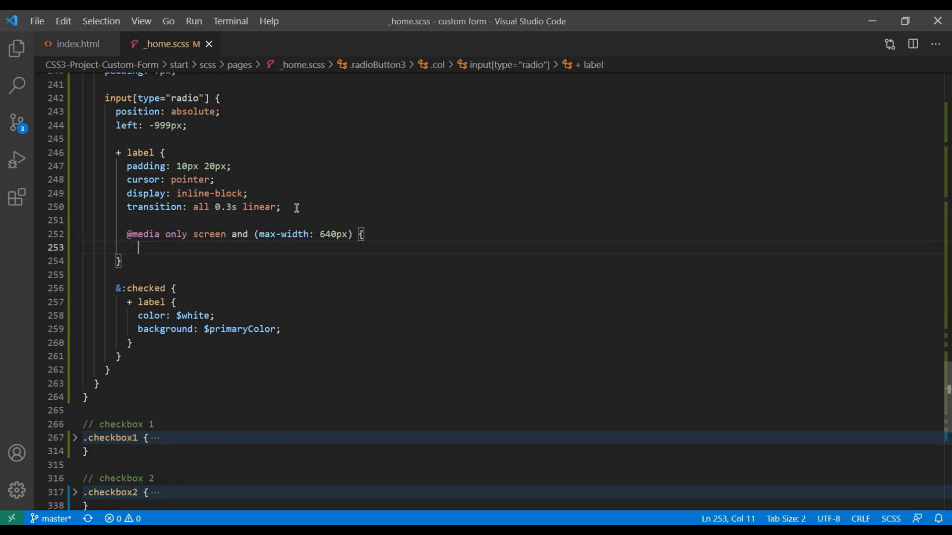
{"action": "key", "text": "Enter"}
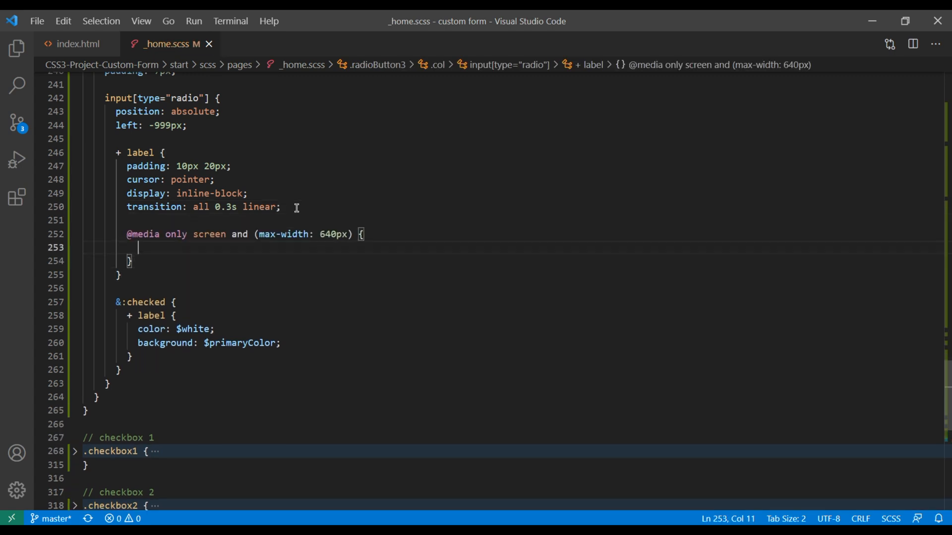
{"action": "type", "text": "padding:"}
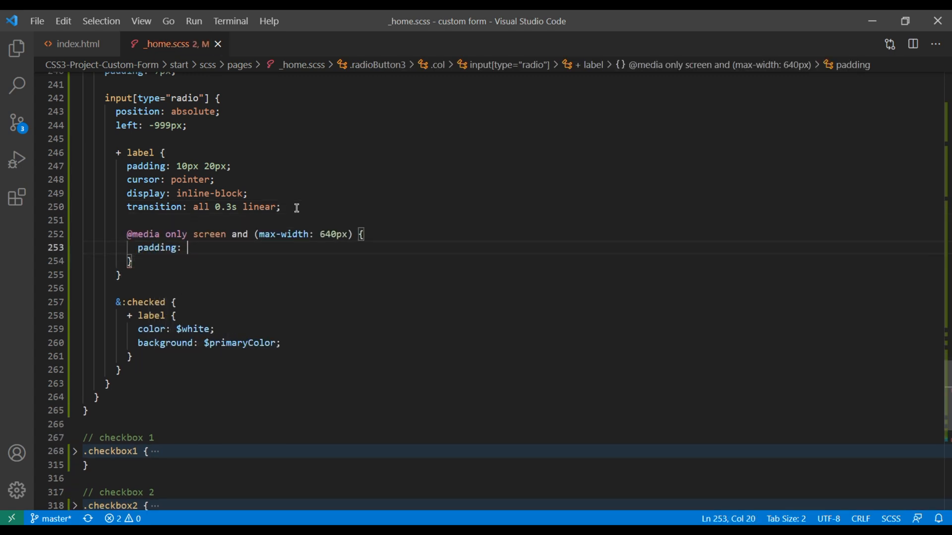
{"action": "type", "text": "8px"}
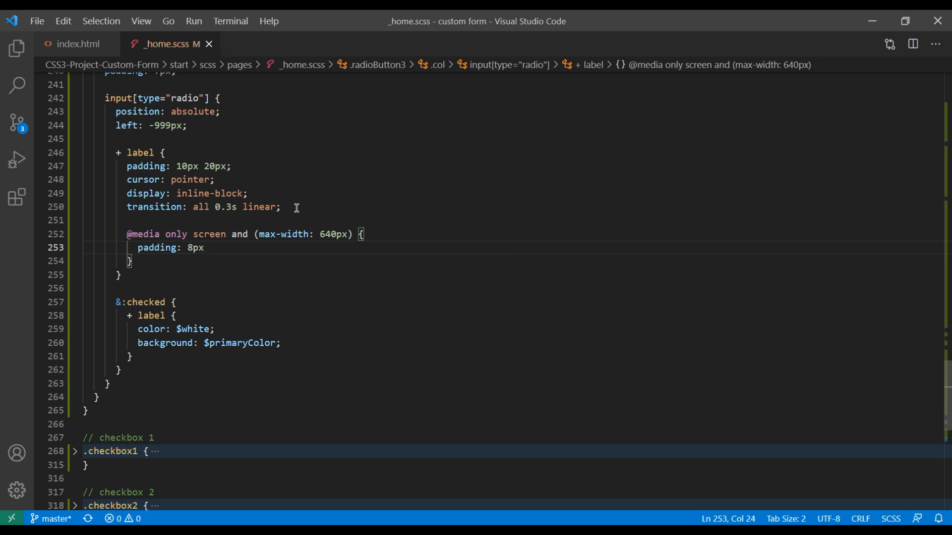
{"action": "type", "text": "10px;"}
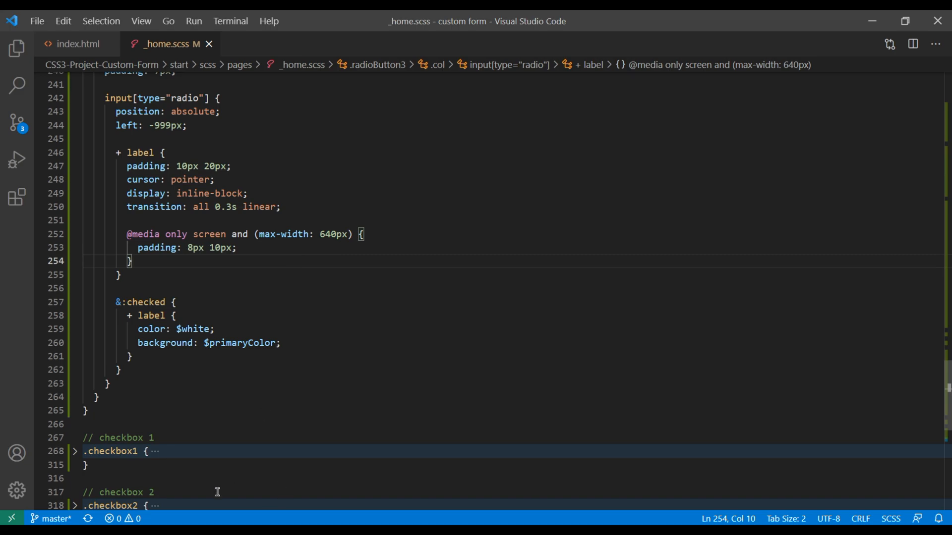
{"action": "left_click", "coordinate": [43, 35]}
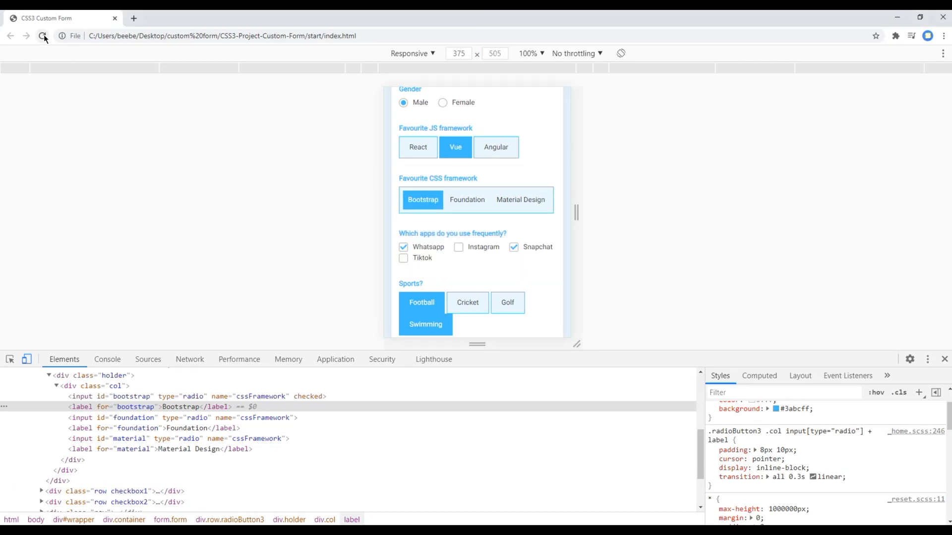
Reload and verify the three CSS framework radio options fit one compact row
{"action": "left_click", "coordinate": [467, 201]}
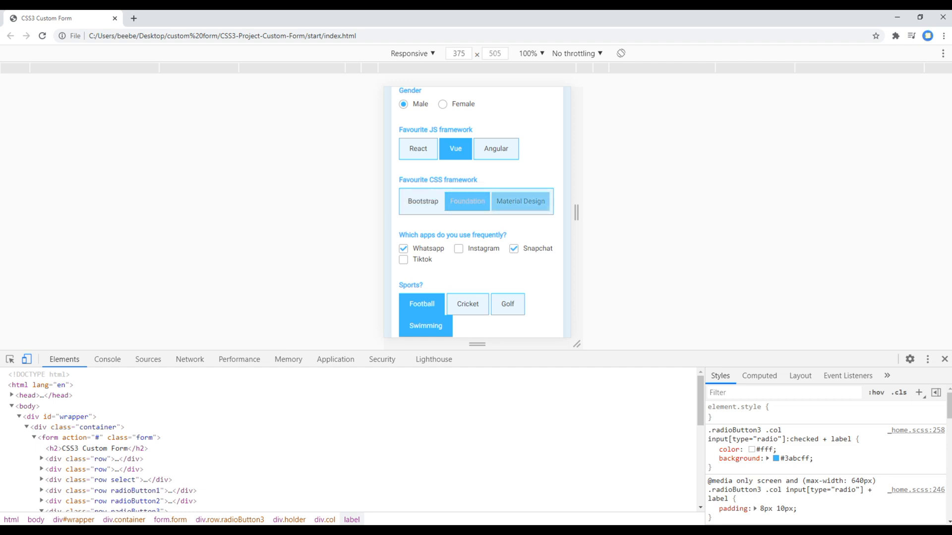
{"action": "left_click", "coordinate": [423, 201]}
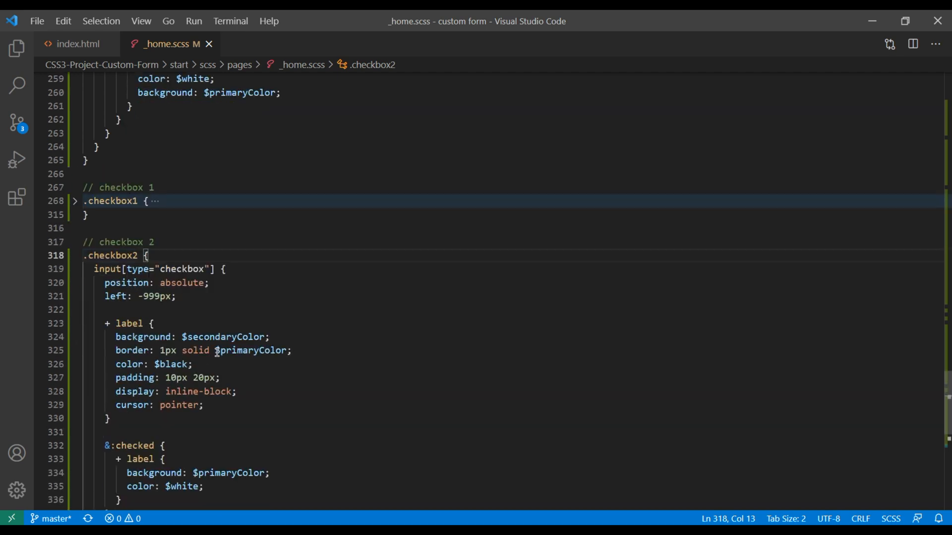
Add a max-width 640px media query giving .checkbox2 + label padding 8px 10px
{"action": "type", "text": "@media only screen and (max-width: 640px) {"}
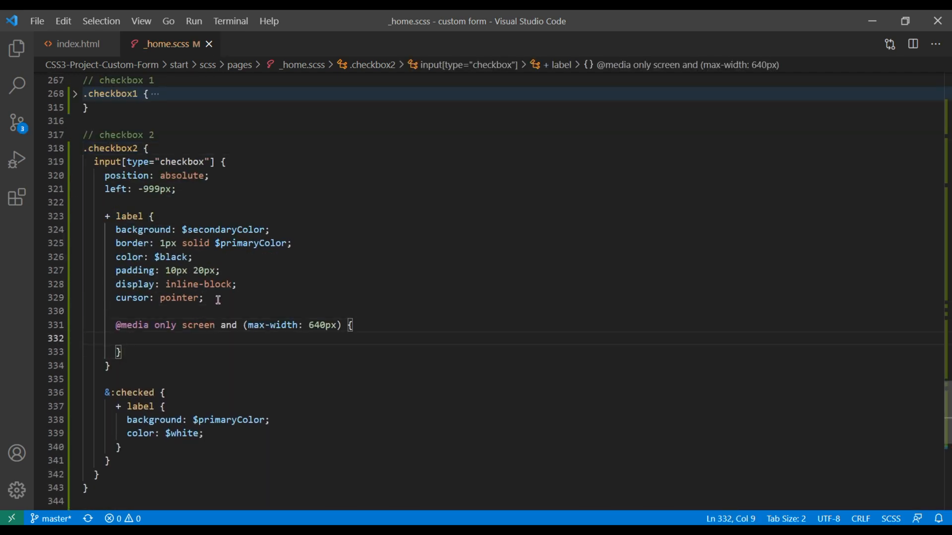
{"action": "type", "text": "padding:"}
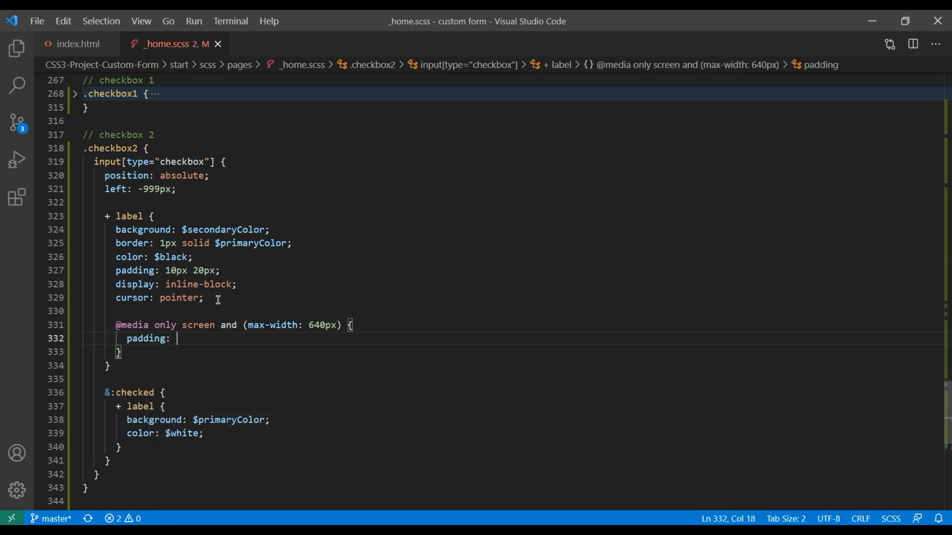
{"action": "type", "text": "8px"}
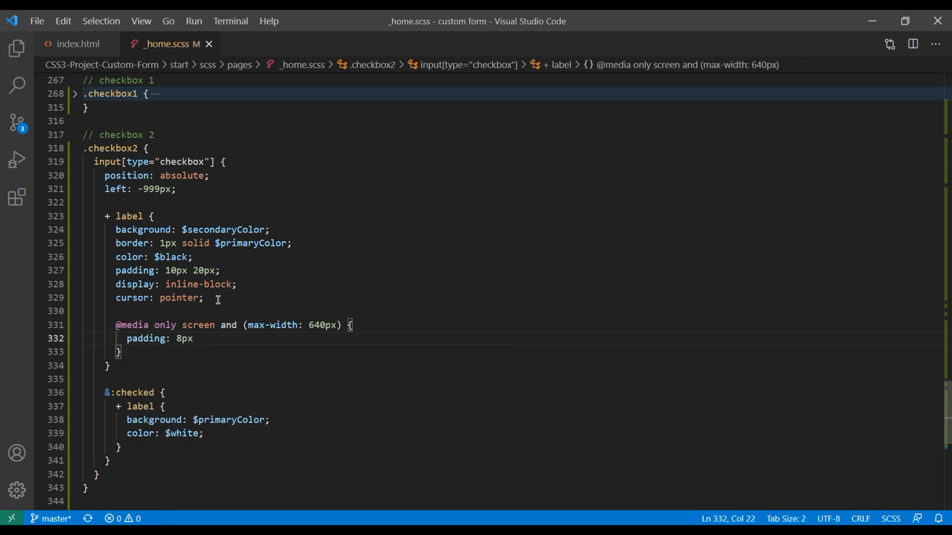
{"action": "type", "text": "10px;"}
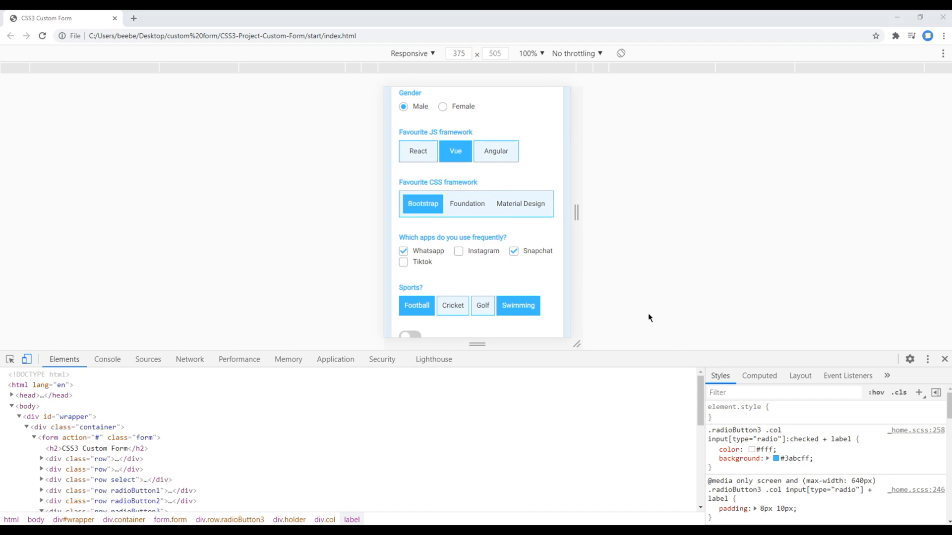
{"action": "mouse_move", "coordinate": [672, 284]}
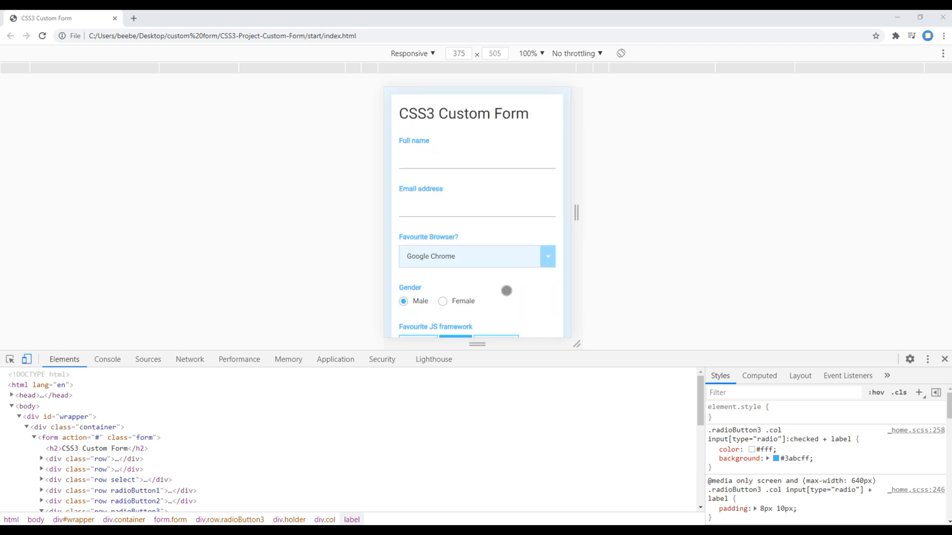
Scroll the Chrome preview to check the Sports options sit on one row
{"action": "scroll", "scroll_direction": "down", "scroll_amount": 3}
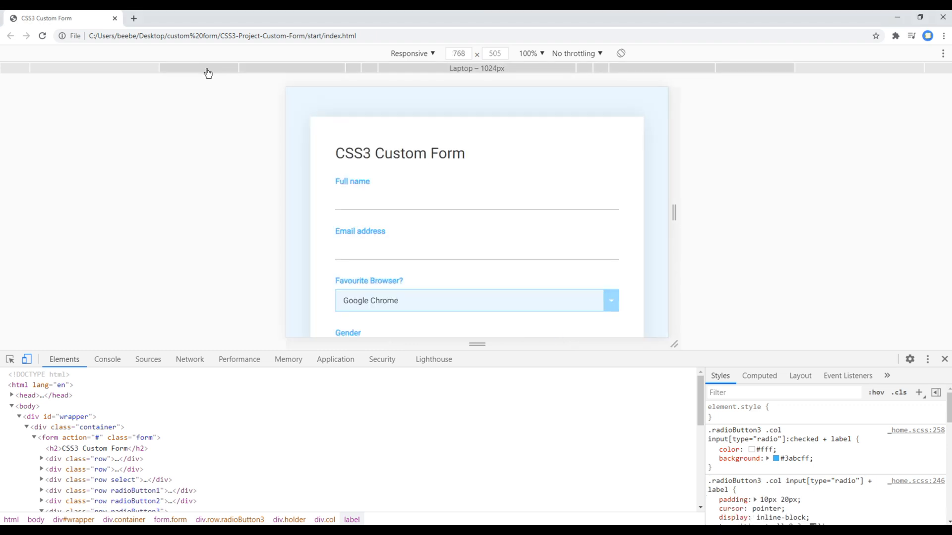
{"action": "mouse_move", "coordinate": [219, 113]}
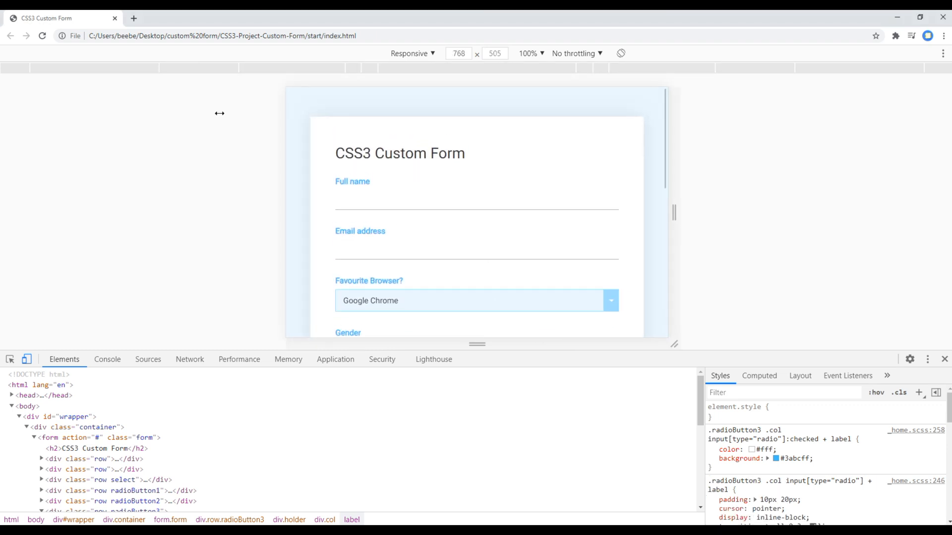